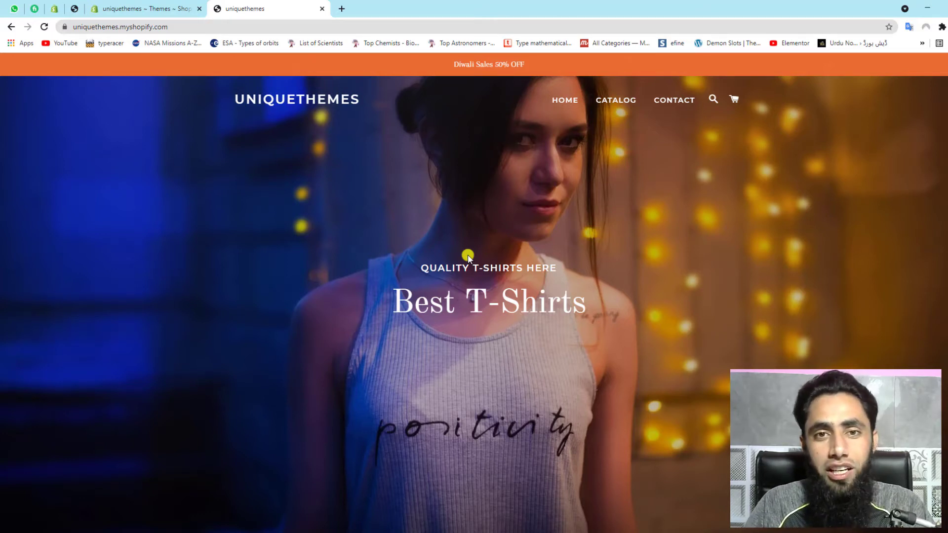
mouse_move(395, 261)
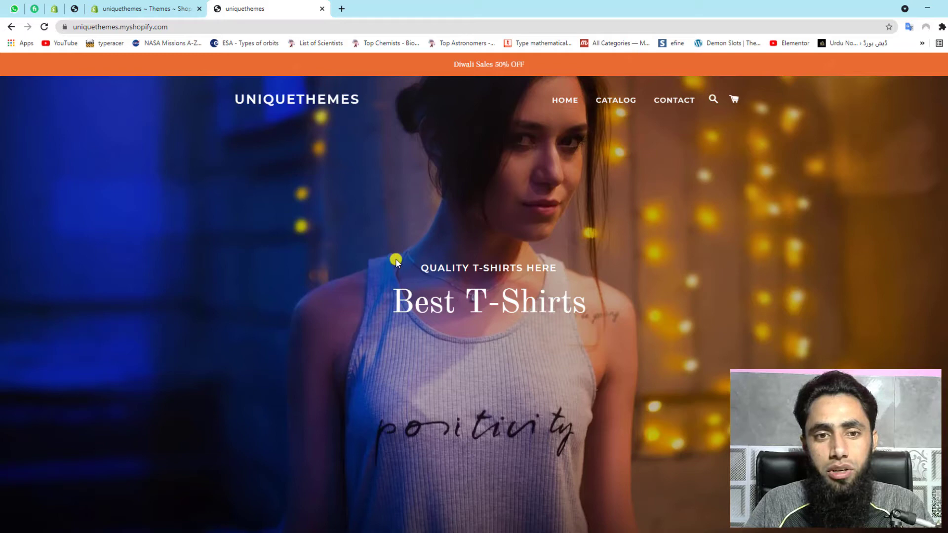
Step: Check the storefront's available languages, then open Store languages in the admin Settings
scroll("down", 3)
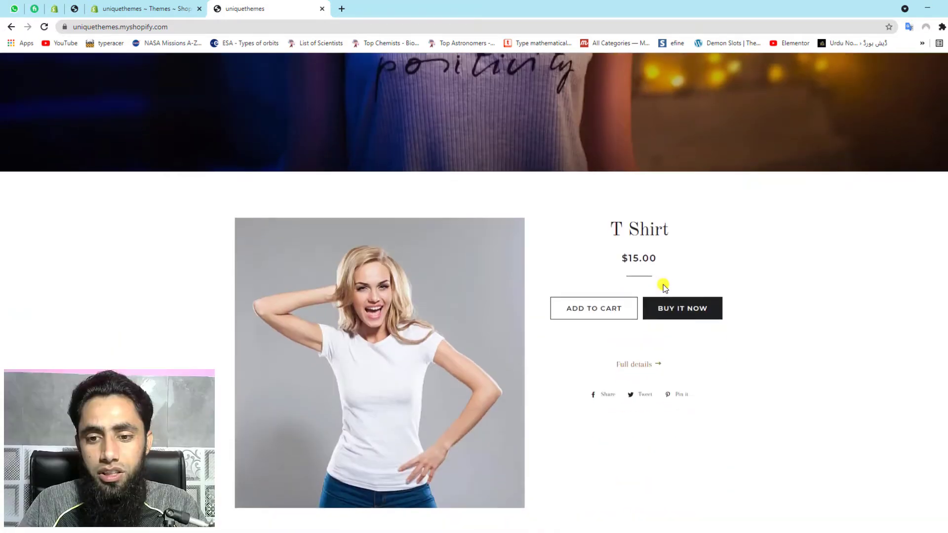
scroll("down", 3)
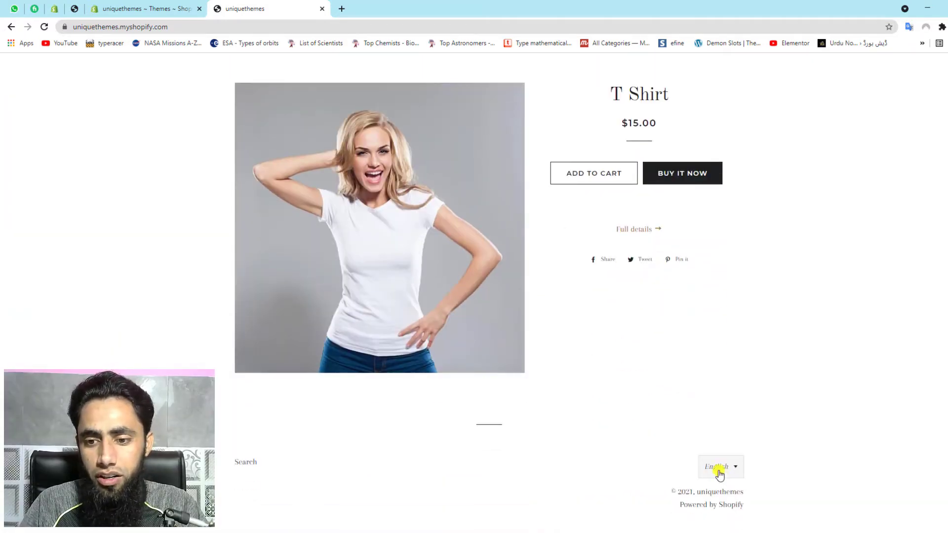
left_click(719, 467)
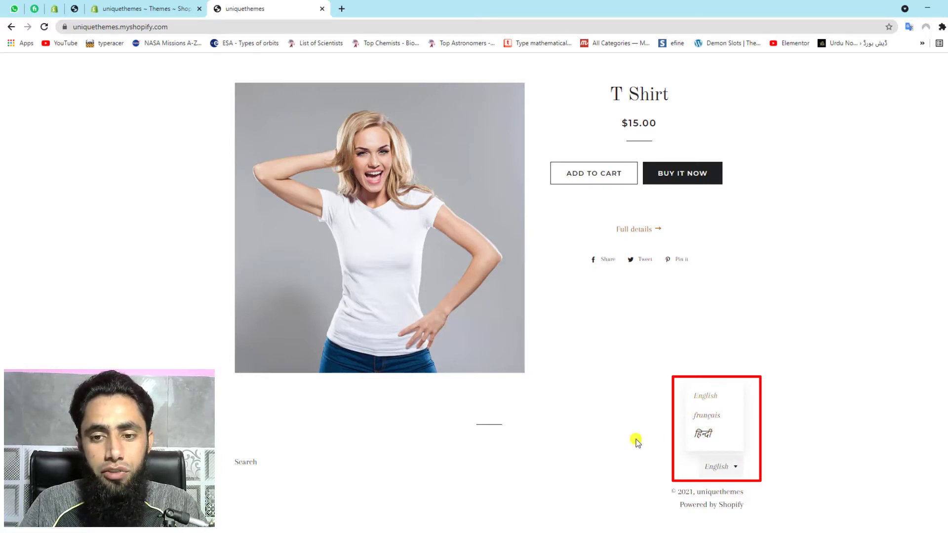
mouse_move(290, 357)
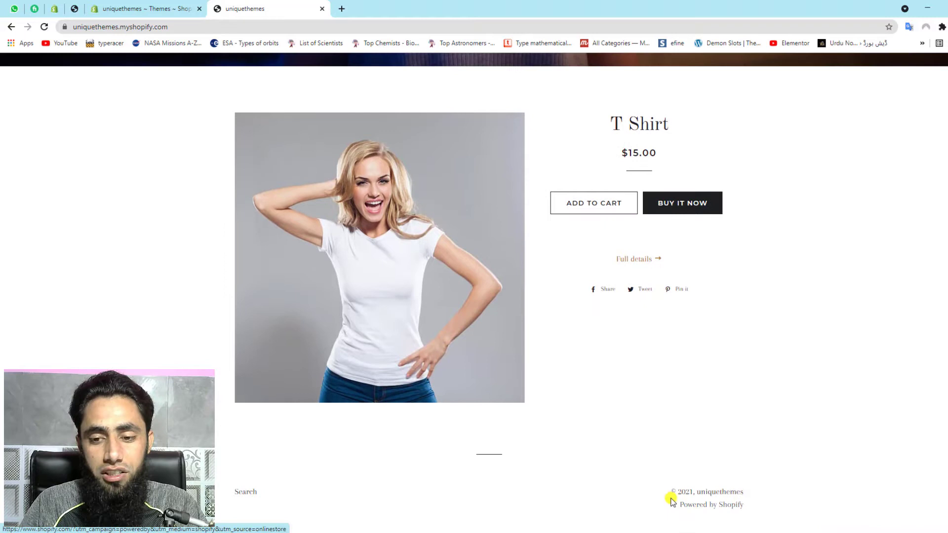
mouse_move(207, 186)
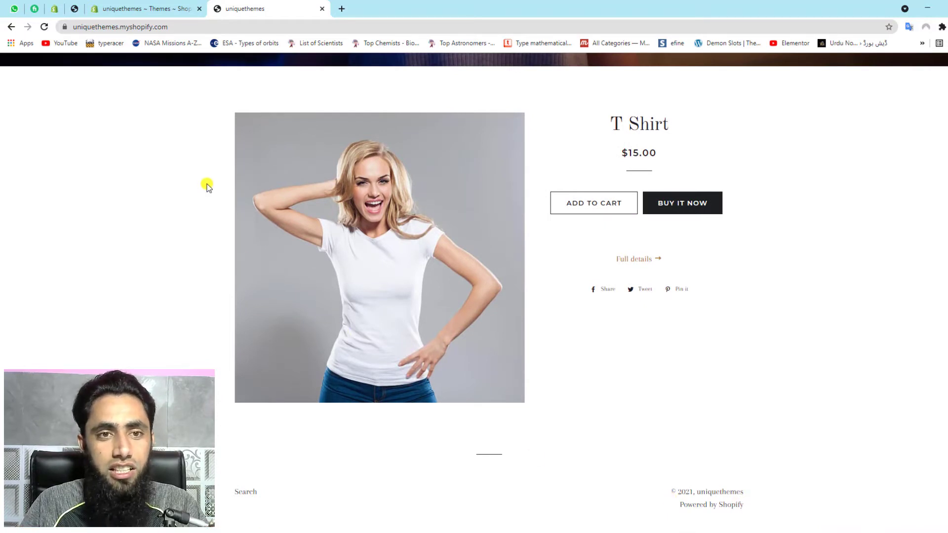
left_click(144, 8)
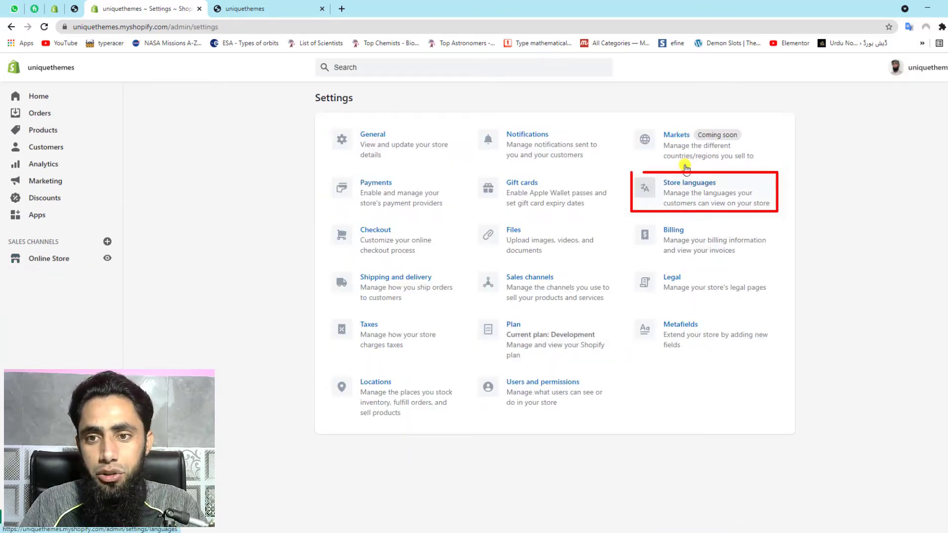
mouse_move(576, 261)
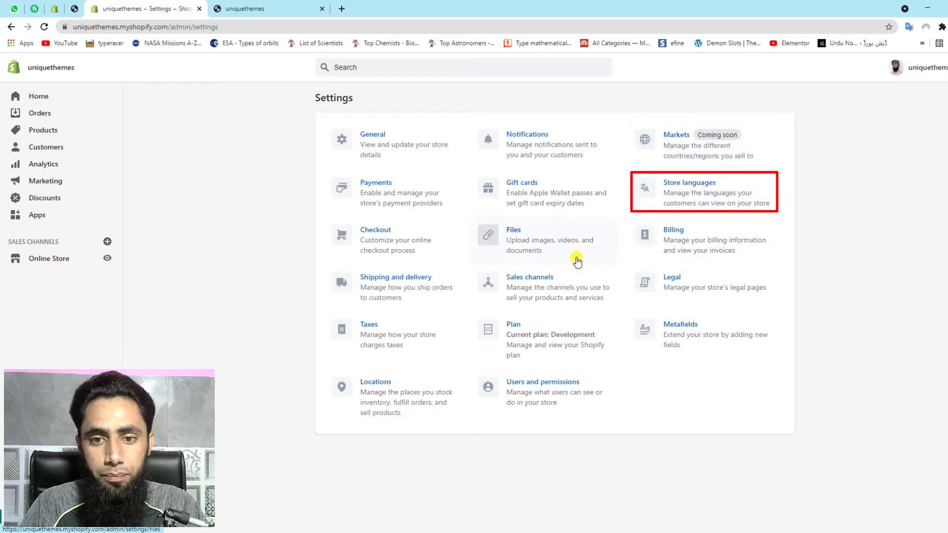
left_click(690, 182)
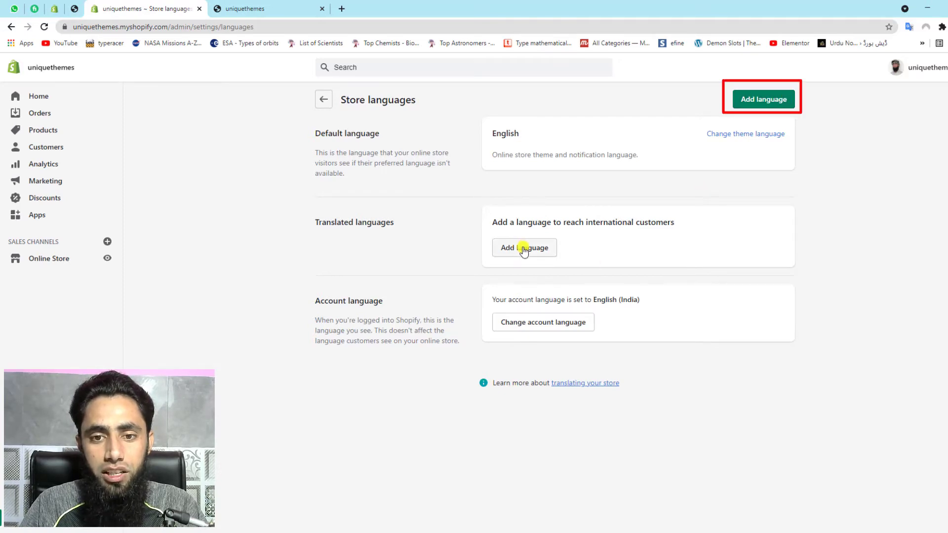
Step: Add French as a new store language from the Language dropdown
left_click(524, 248)
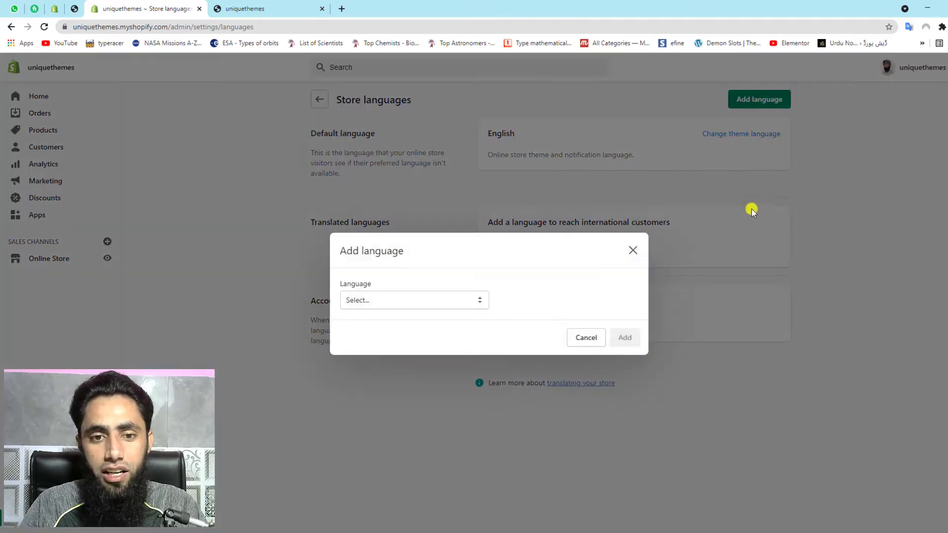
left_click(414, 300)
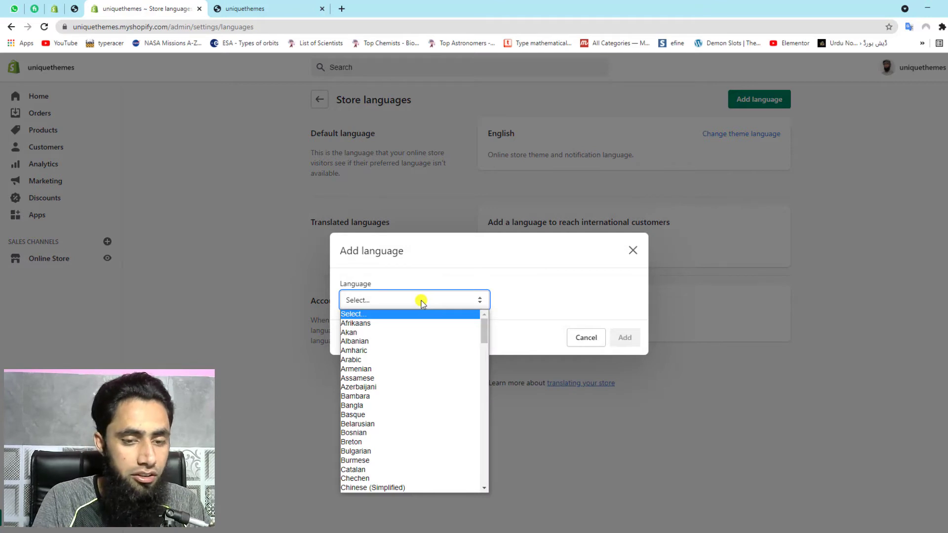
scroll("down", 3)
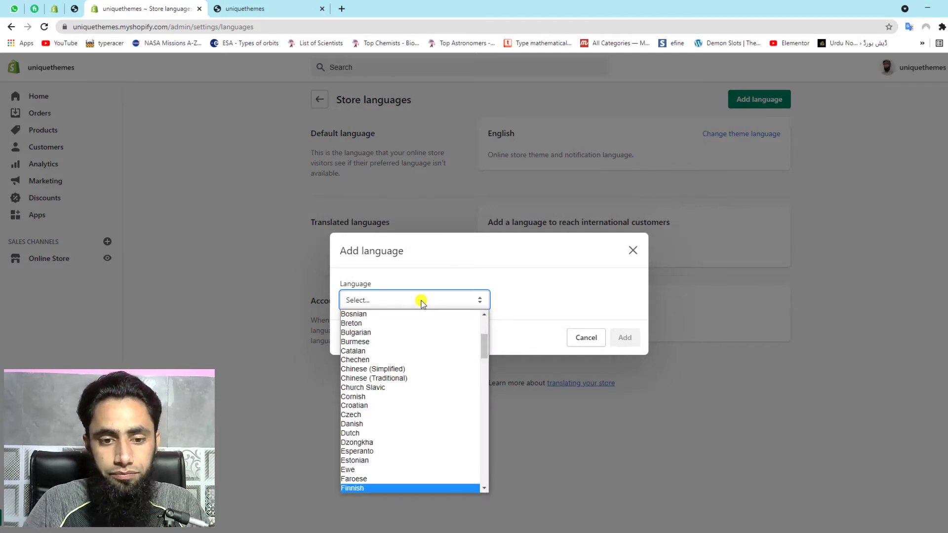
left_click(420, 300)
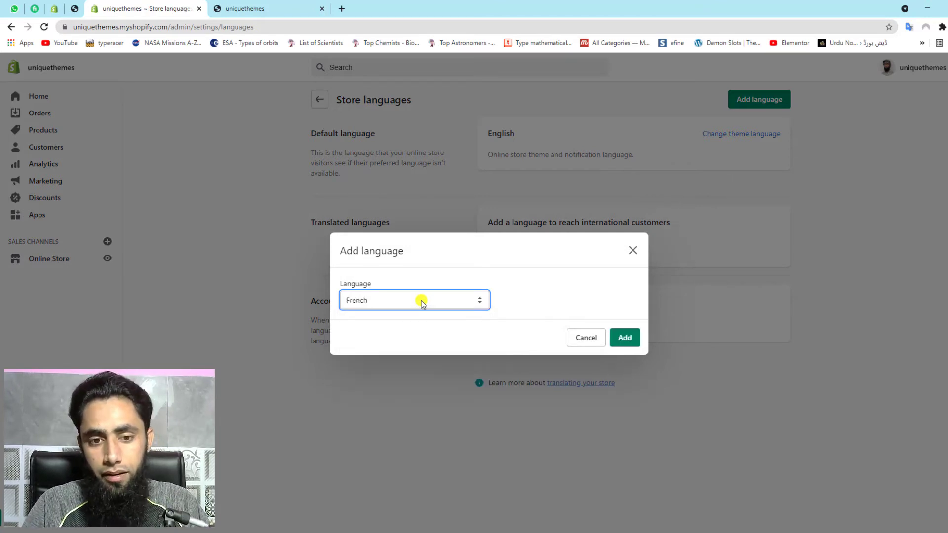
left_click(625, 338)
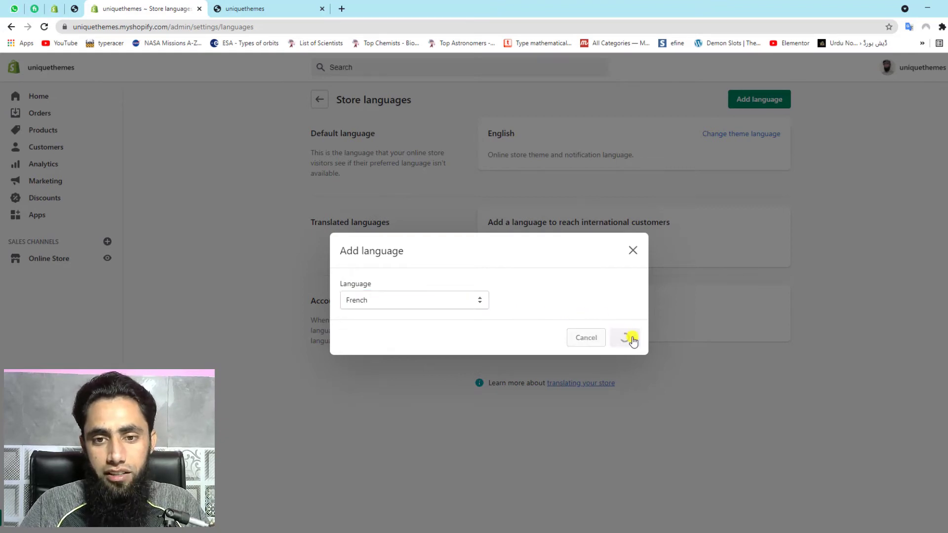
left_click(626, 338)
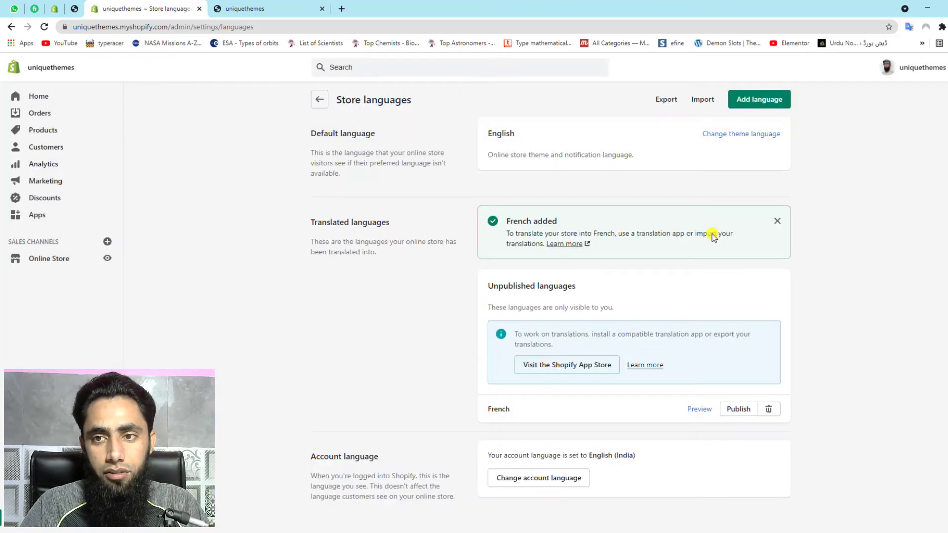
Step: Add Arabic as another store language
left_click(759, 99)
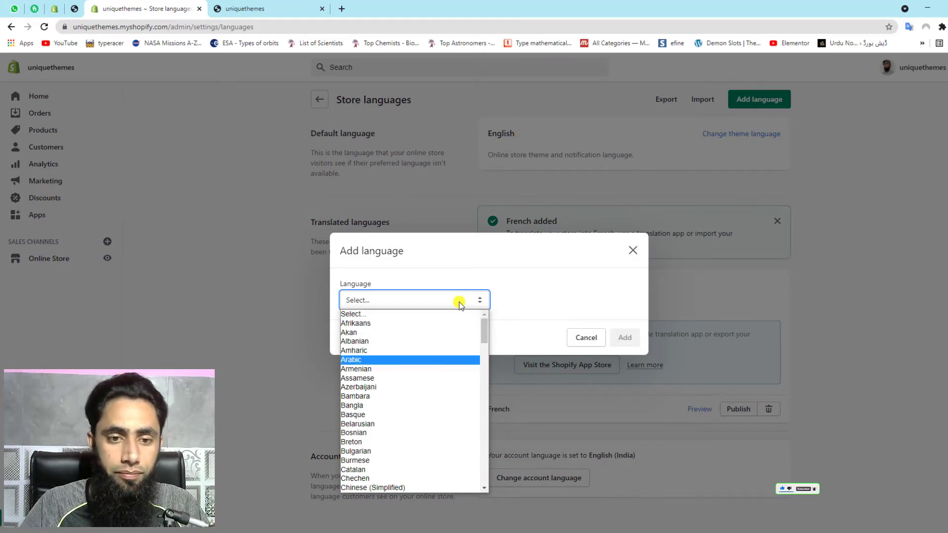
left_click(352, 360)
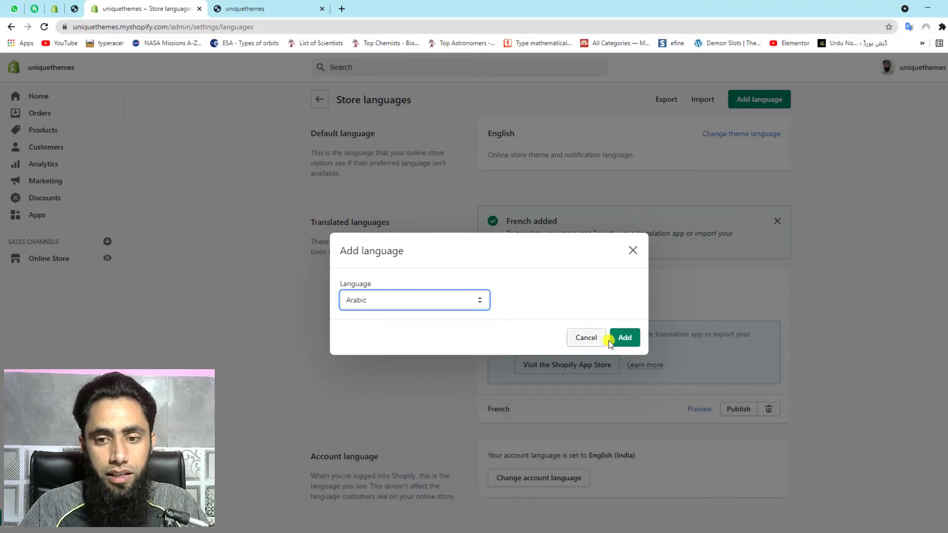
left_click(624, 337)
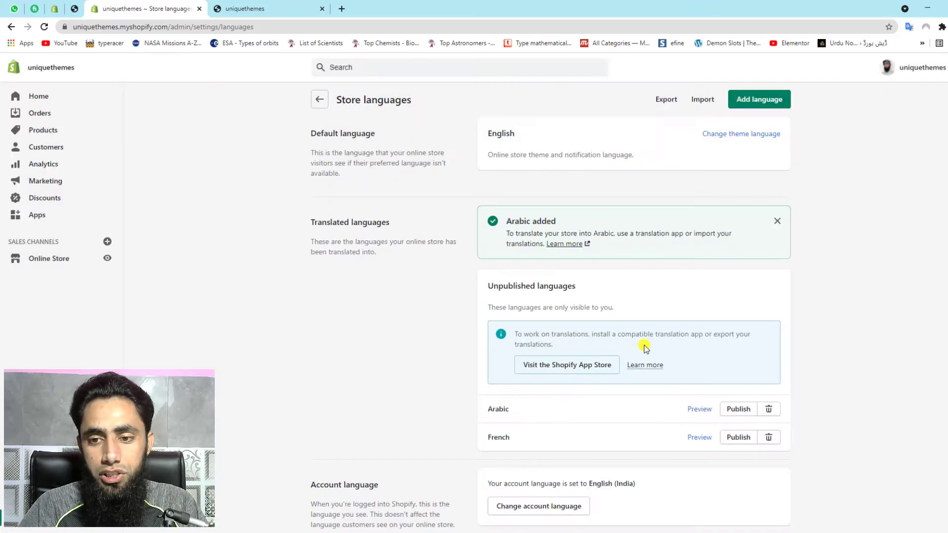
Step: Publish Arabic and French, confirming each, then return to the storefront tab
scroll("down", 3)
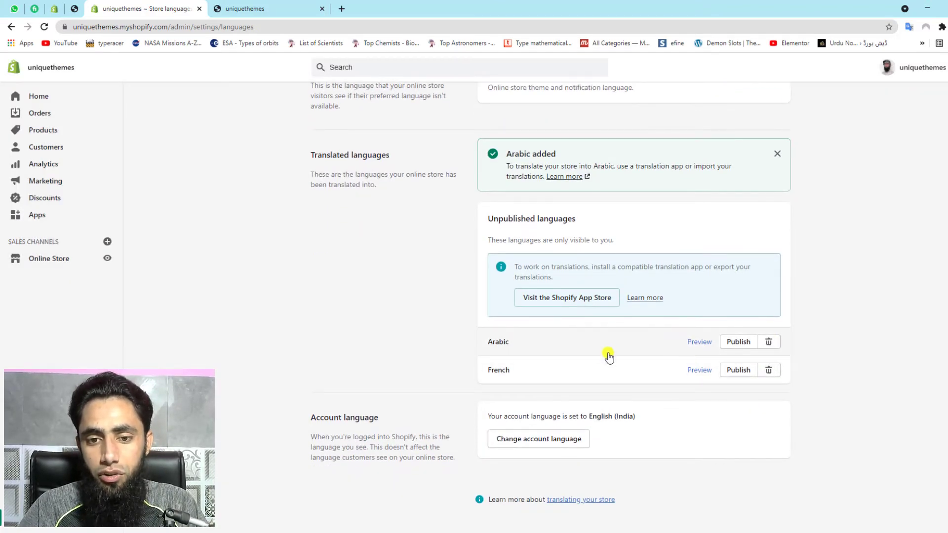
left_click(738, 342)
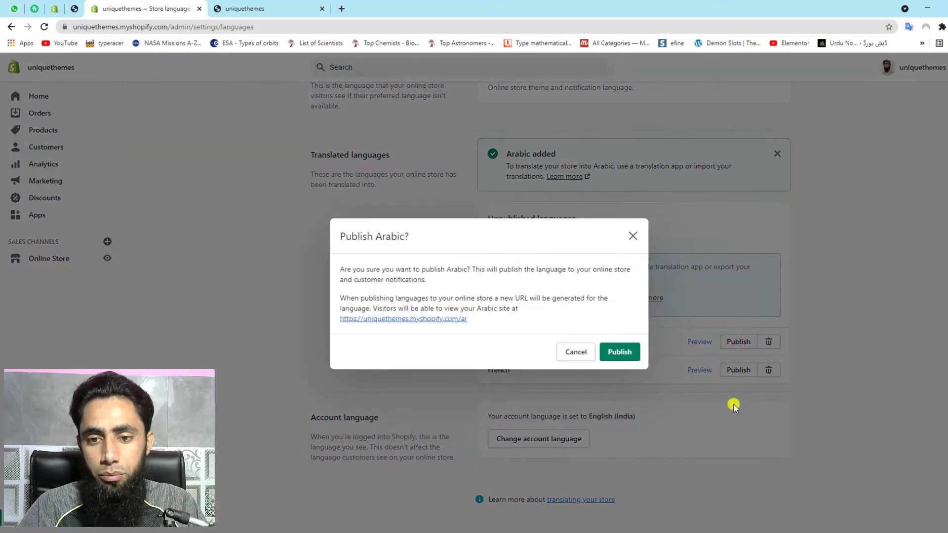
left_click(620, 352)
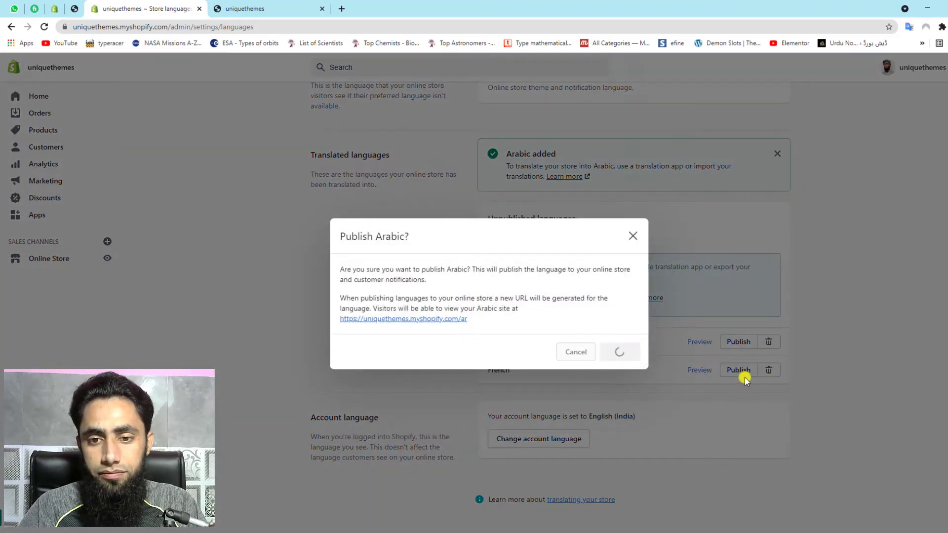
left_click(620, 352)
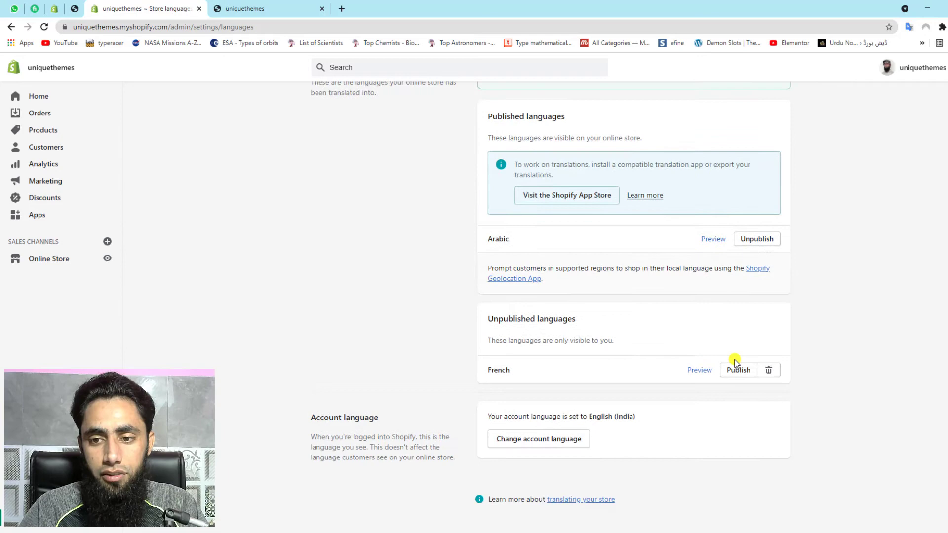
left_click(738, 370)
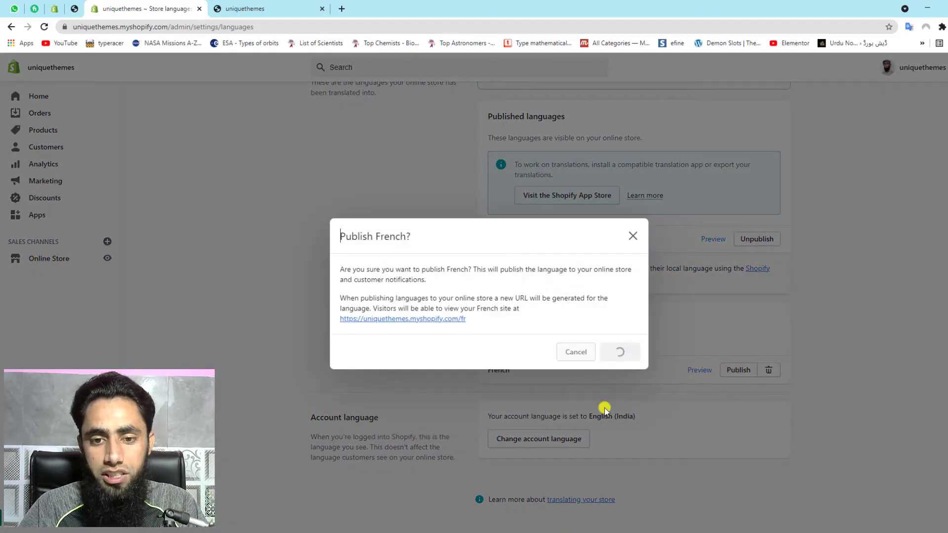
left_click(620, 352)
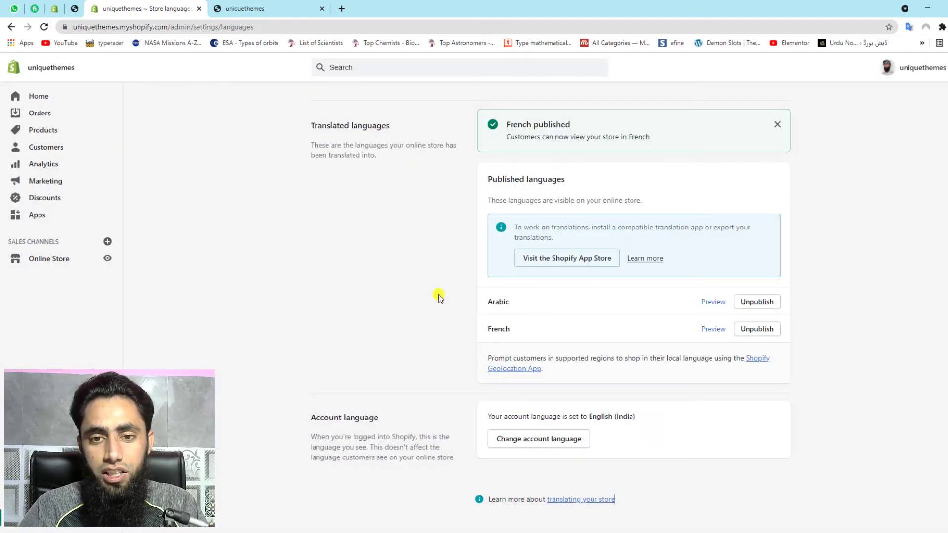
left_click(256, 8)
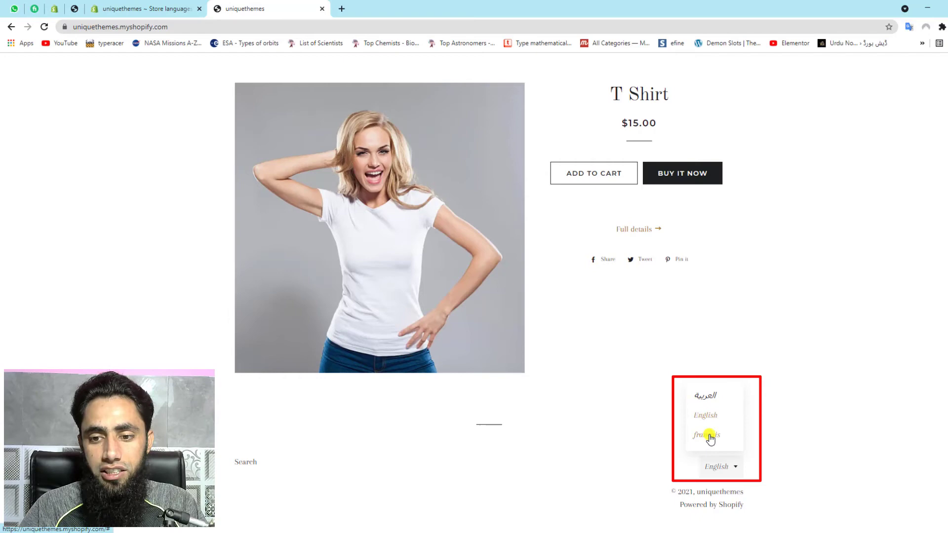
Step: Switch the storefront to français via the footer selector and load the French homepage
left_click(707, 435)
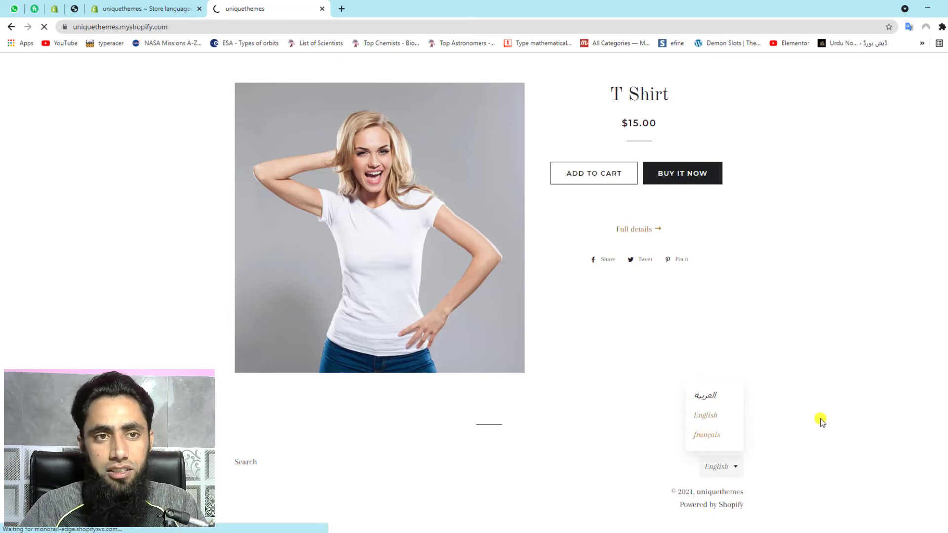
left_click(707, 434)
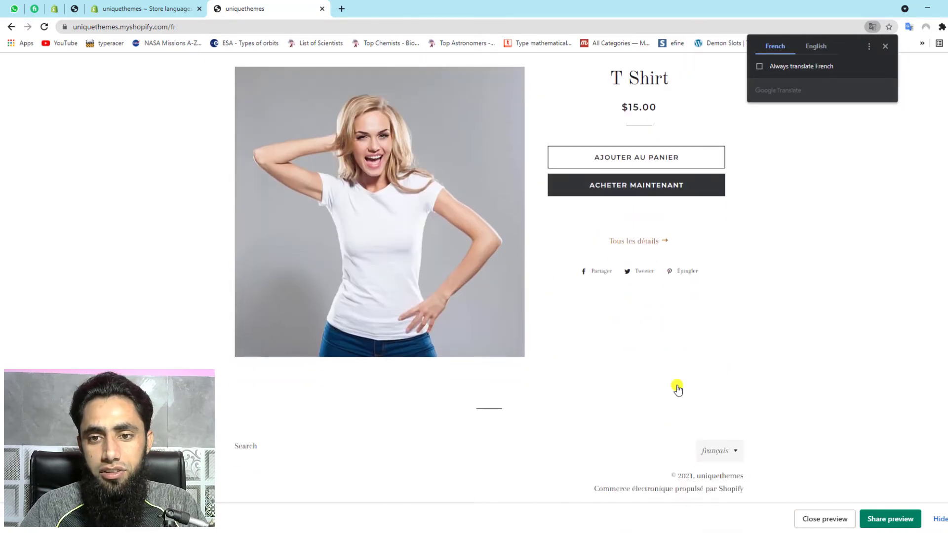
mouse_move(600, 246)
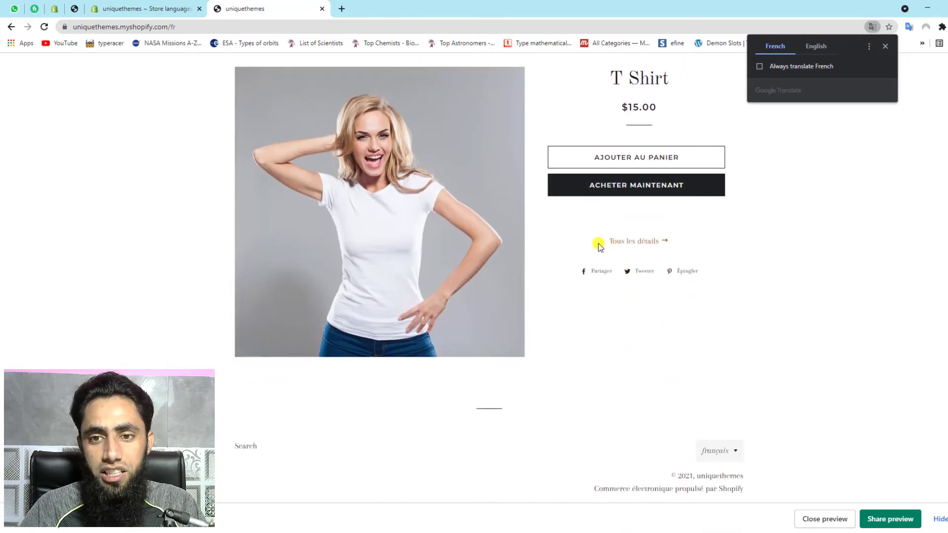
mouse_move(587, 173)
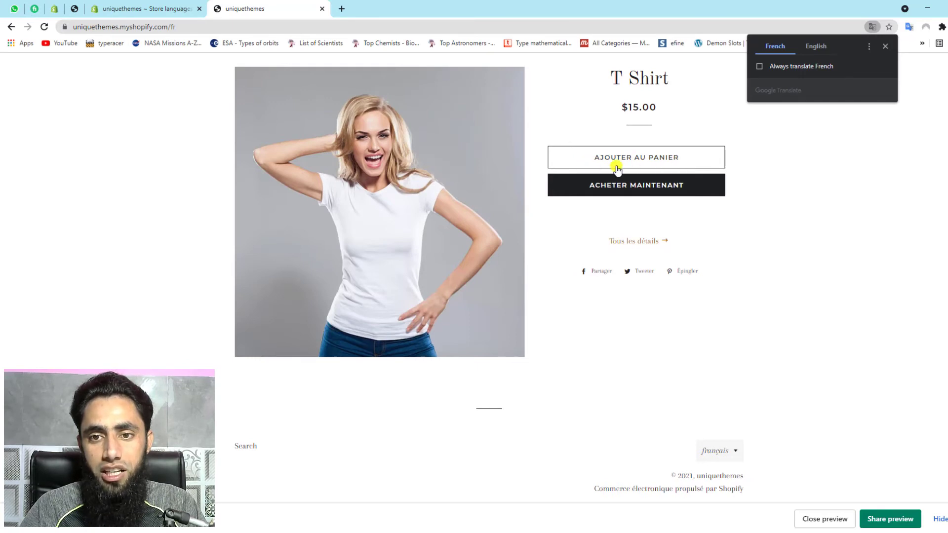
mouse_move(658, 170)
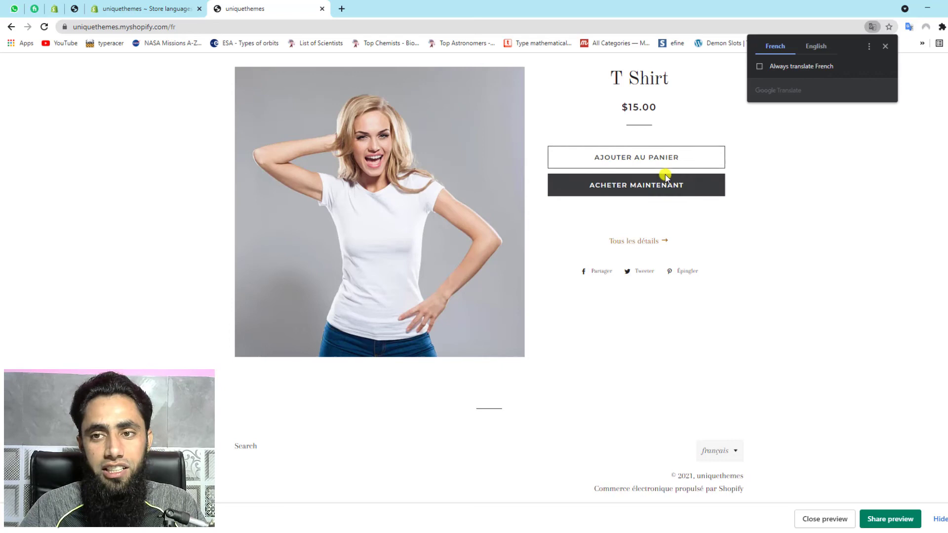
left_click(612, 322)
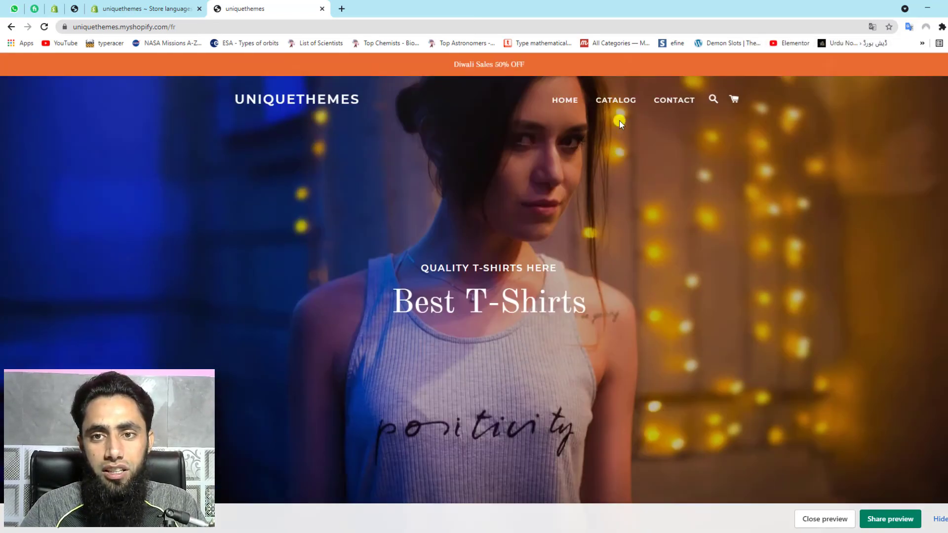
Step: Add the T Shirt to the cart with Ajouter au panier and select the Panier heading
left_click(616, 100)
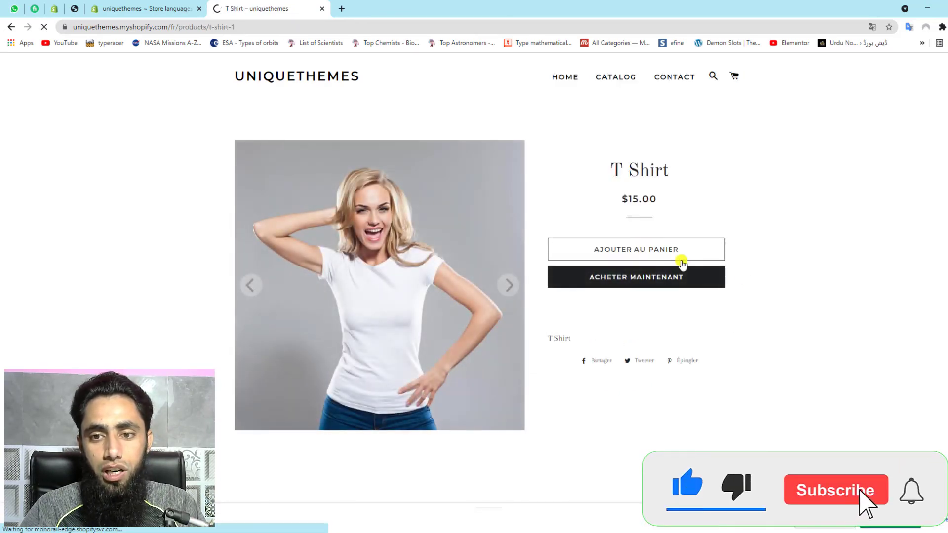
left_click(636, 250)
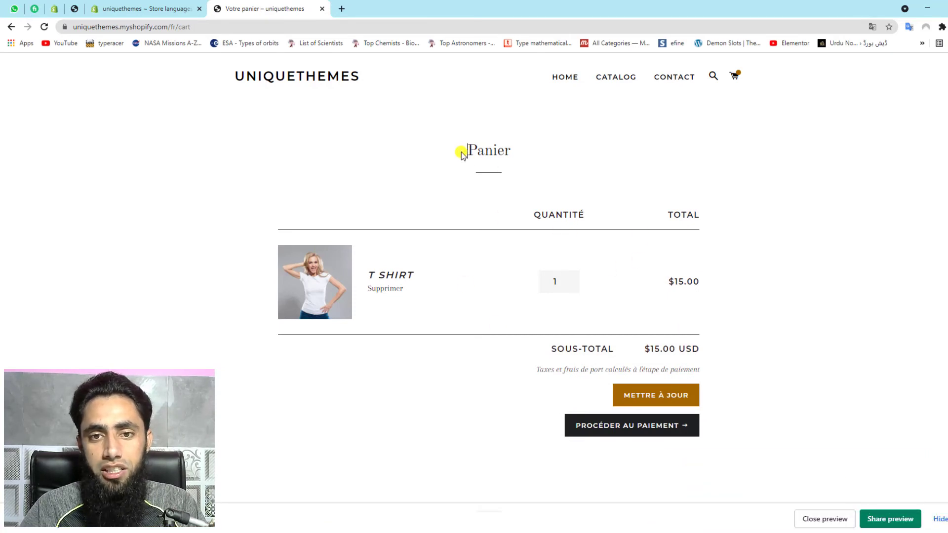
double_click(489, 150)
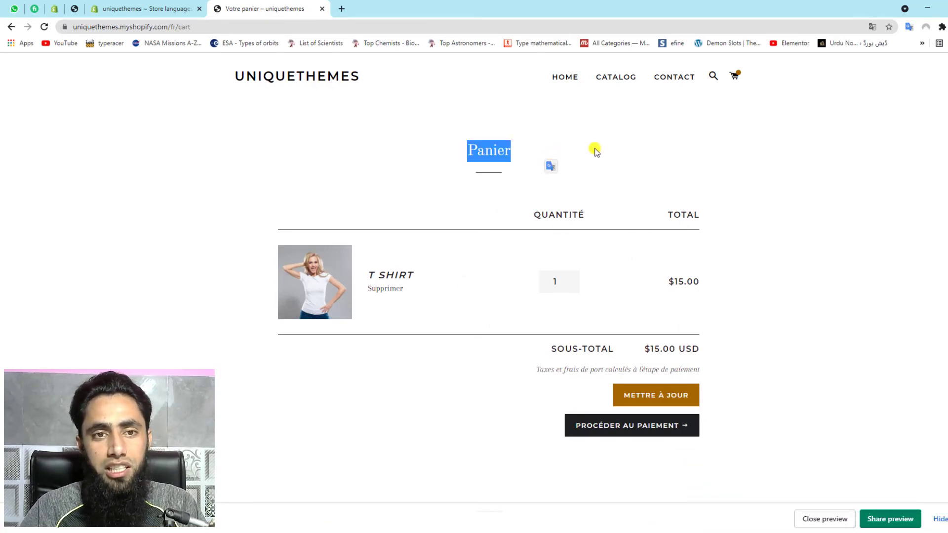
mouse_move(831, 186)
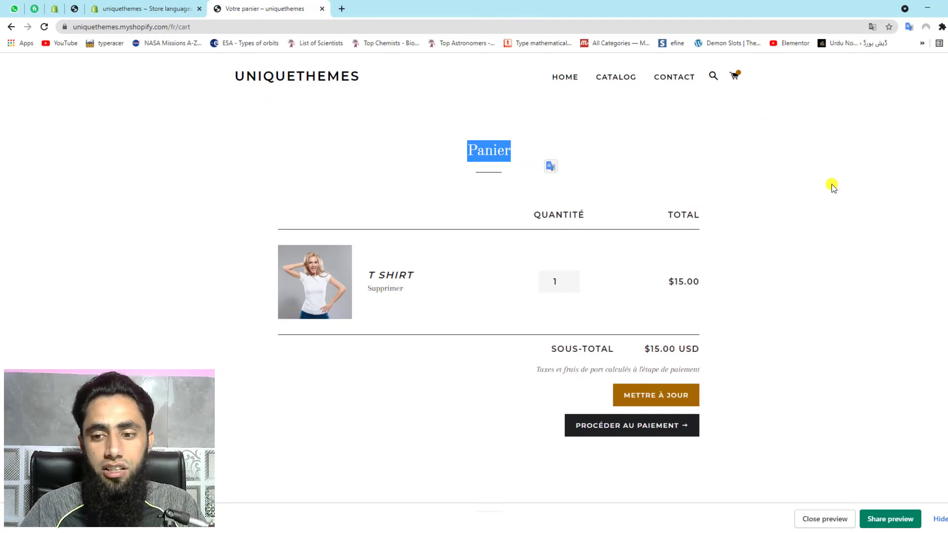
mouse_move(840, 291)
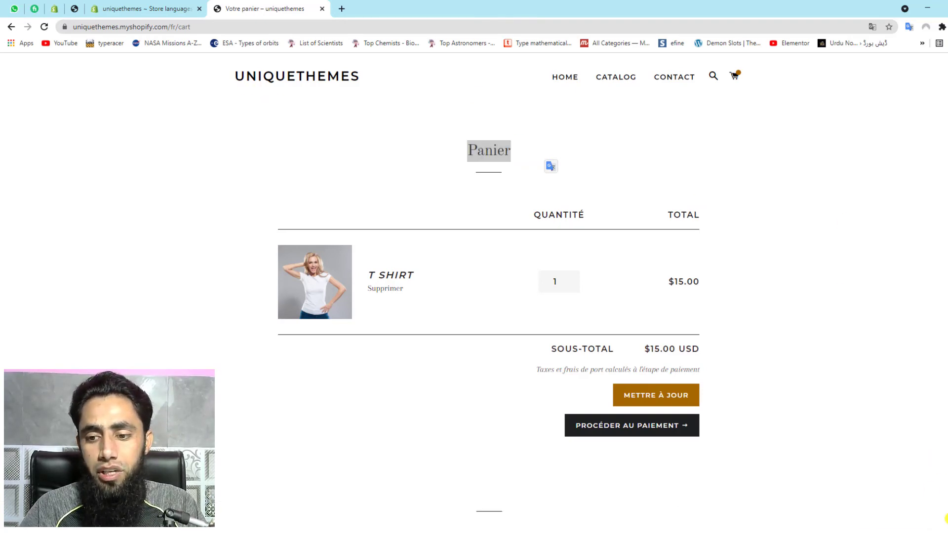
scroll("down", 3)
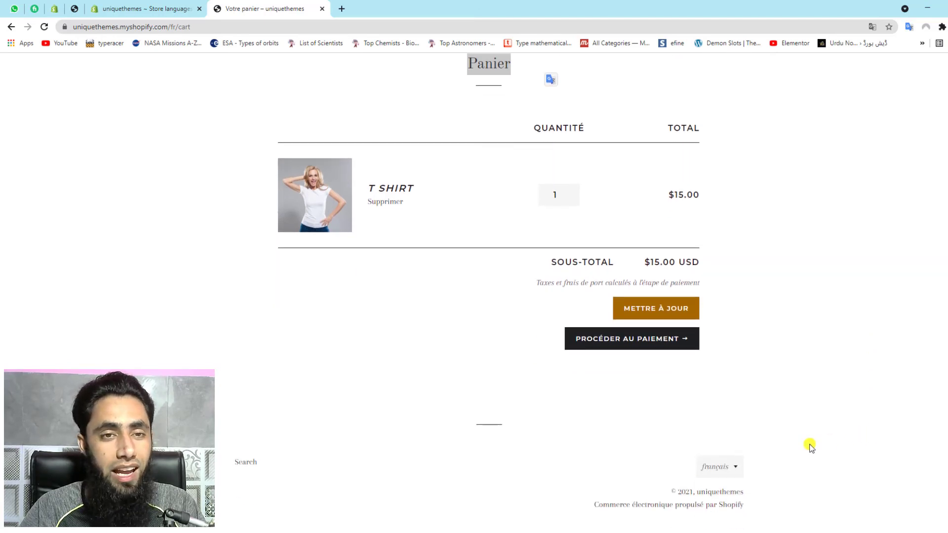
mouse_move(799, 463)
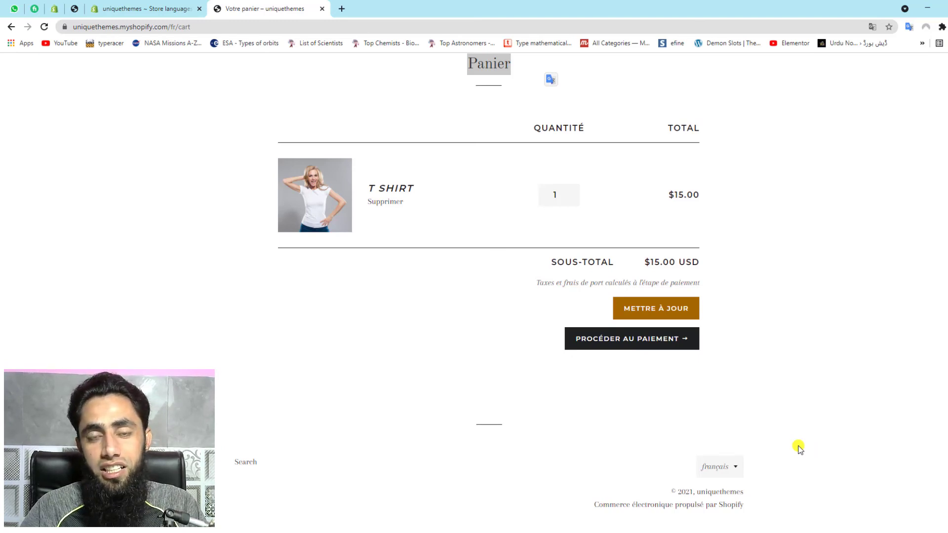
left_click(719, 466)
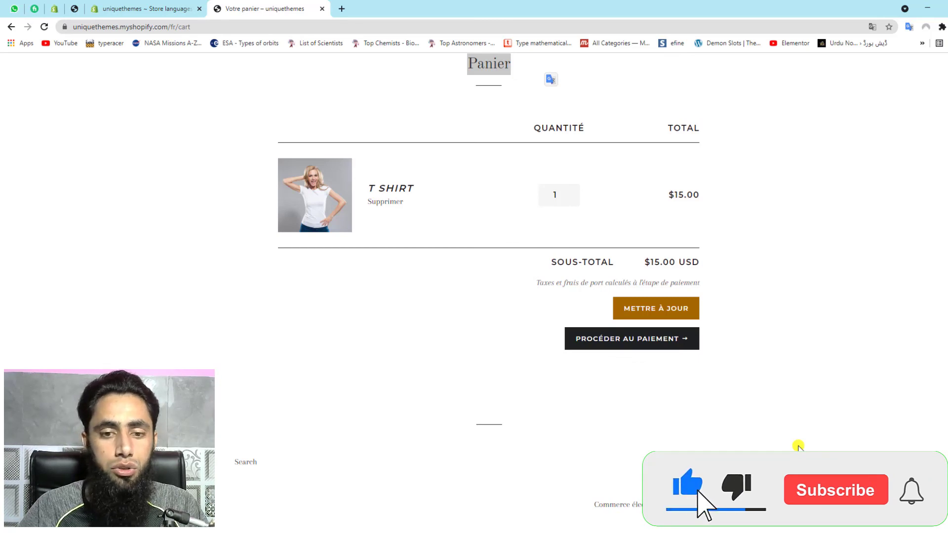
left_click(836, 490)
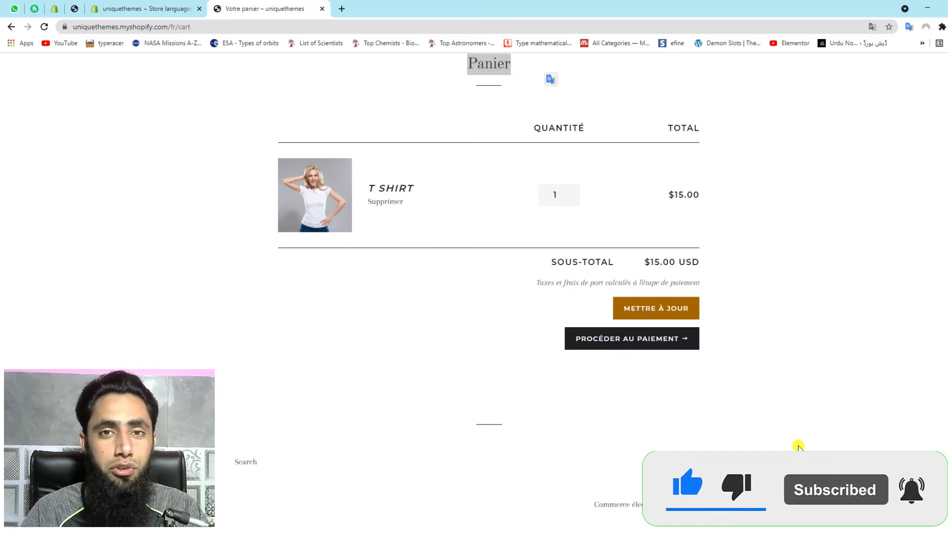